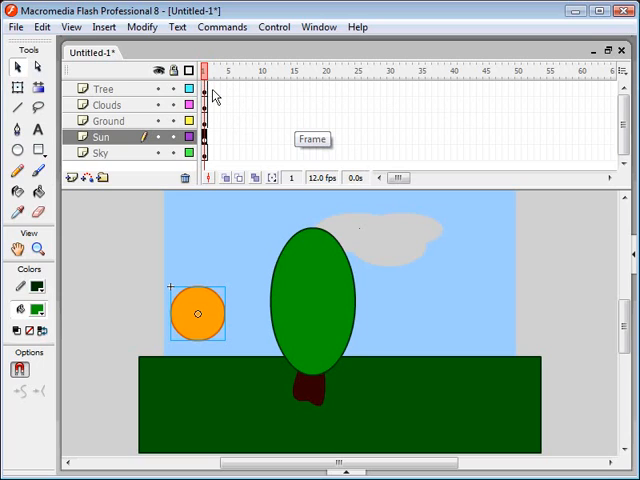
Select the Tree layer to begin extending all layers to frame 60
left_click(100, 89)
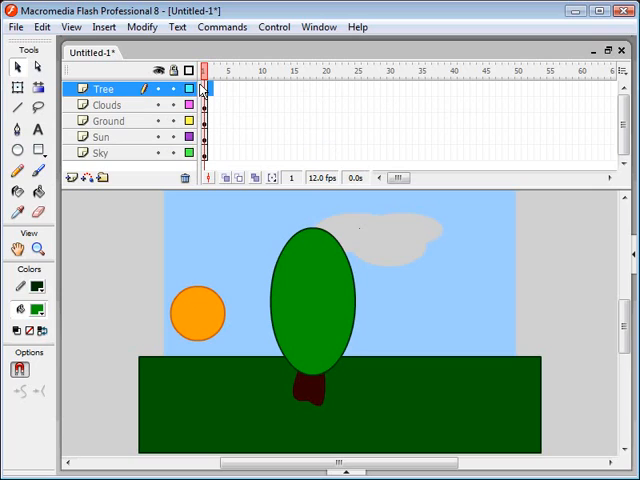
mouse_move(288, 70)
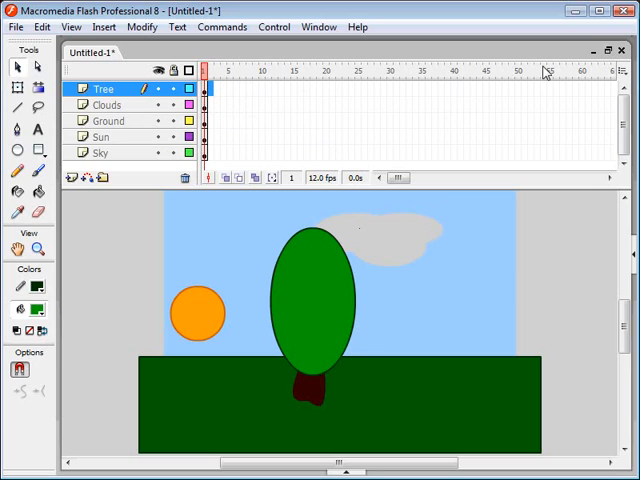
mouse_move(280, 78)
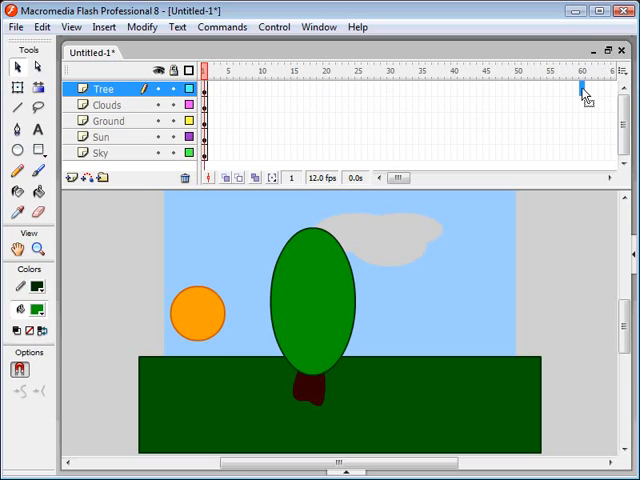
mouse_move(581, 88)
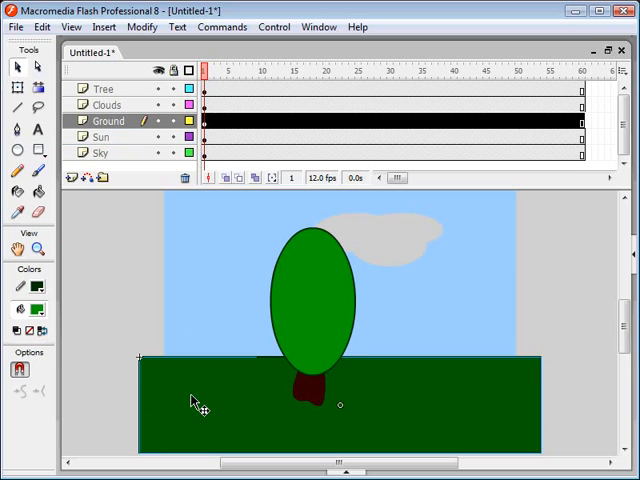
mouse_move(168, 282)
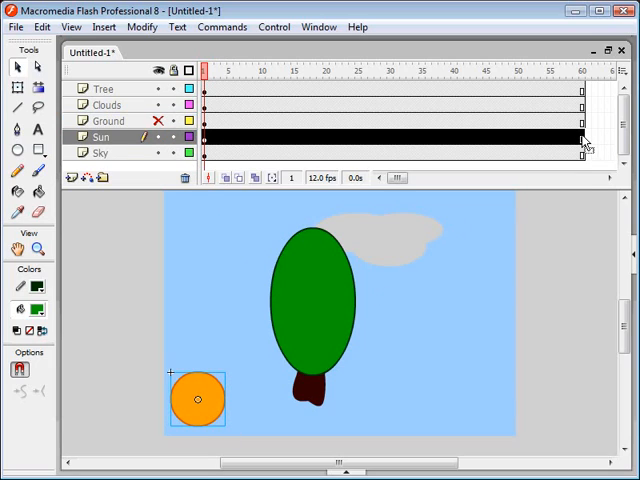
mouse_move(446, 293)
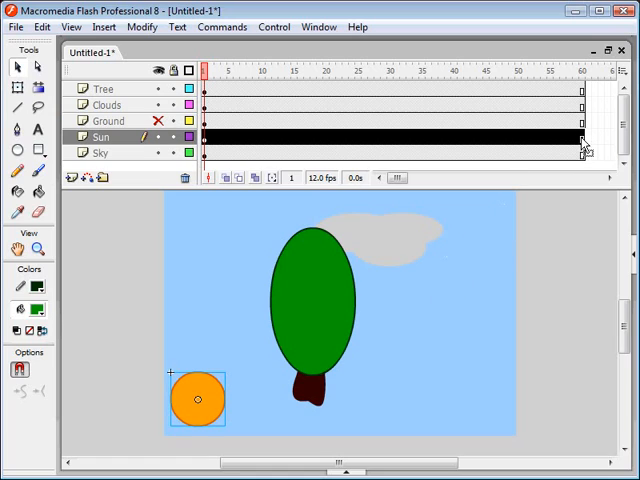
mouse_move(212, 398)
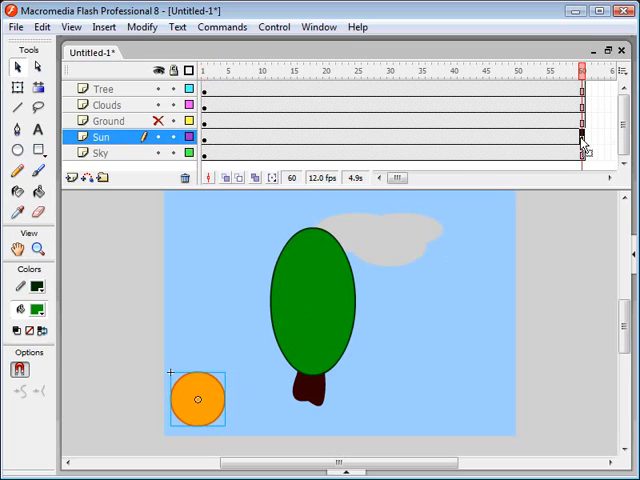
Insert a keyframe at Sun frame 60 and move the sun to the upper right
right_click(580, 140)
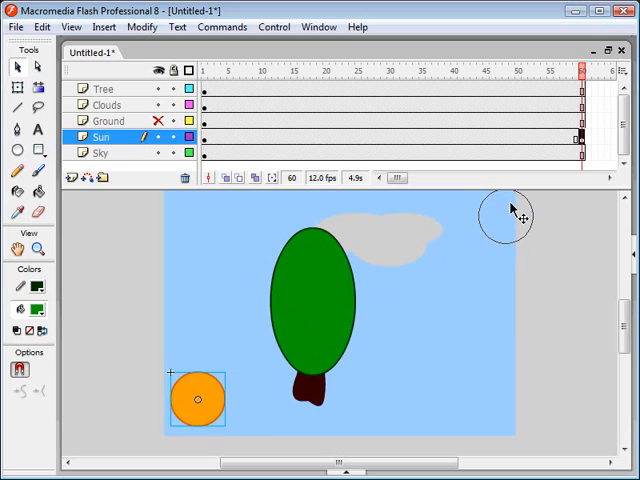
left_click_drag(198, 399, 508, 214)
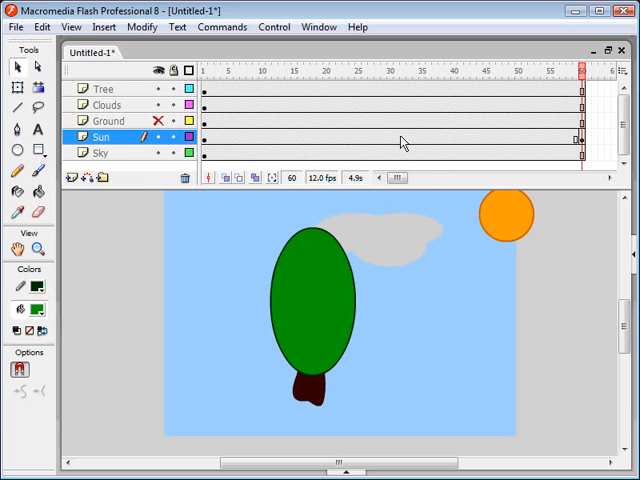
Apply a motion tween between the sun's frame 1 and frame 60 keyframes
left_click_drag(507, 212, 197, 400)
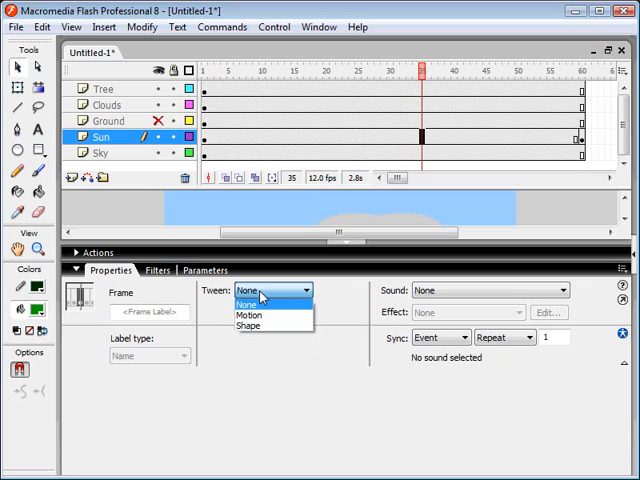
mouse_move(248, 316)
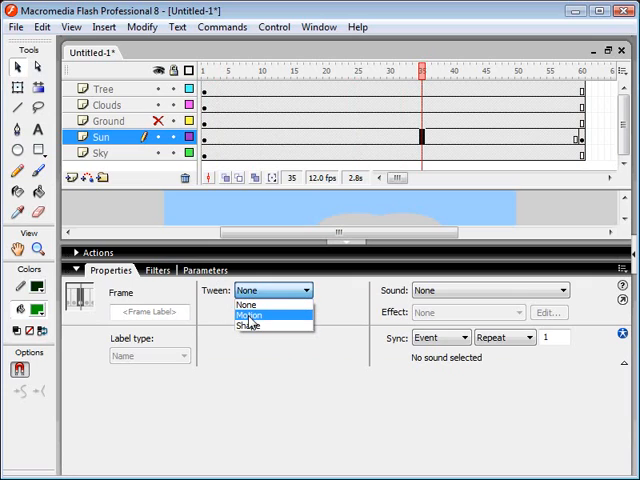
left_click(252, 315)
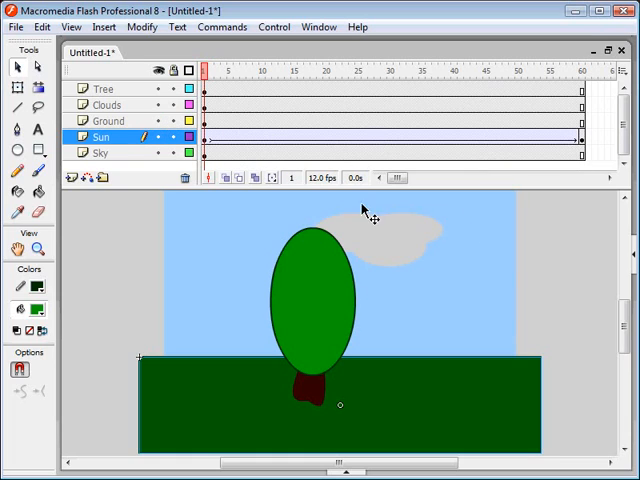
Select the cloud and insert a keyframe at frame 60 on the Clouds layer
left_click(105, 104)
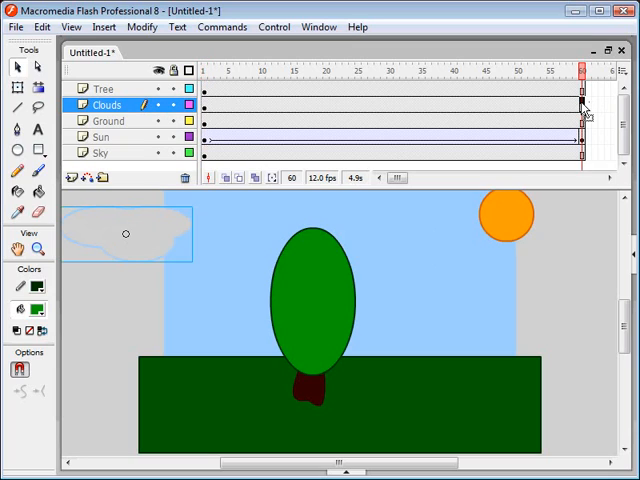
right_click(580, 105)
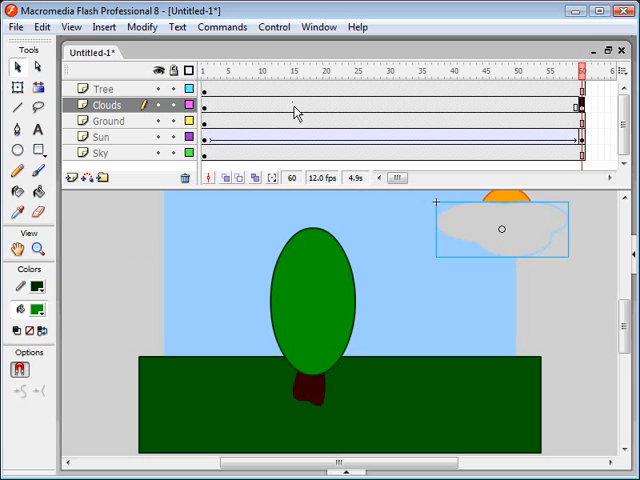
mouse_move(362, 110)
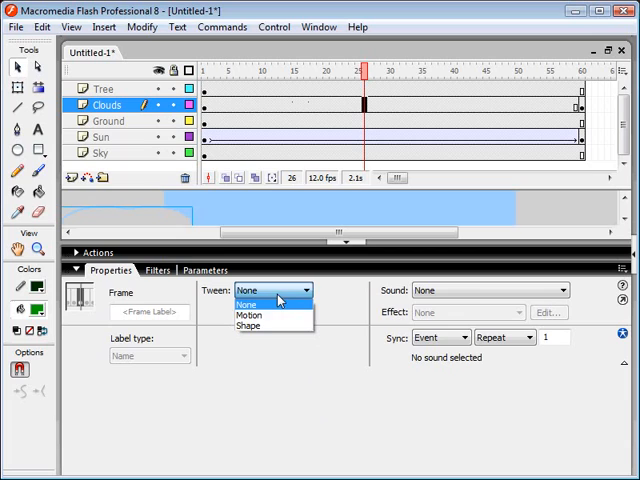
Set the Clouds layer Tween to Motion in the Properties panel
left_click(243, 316)
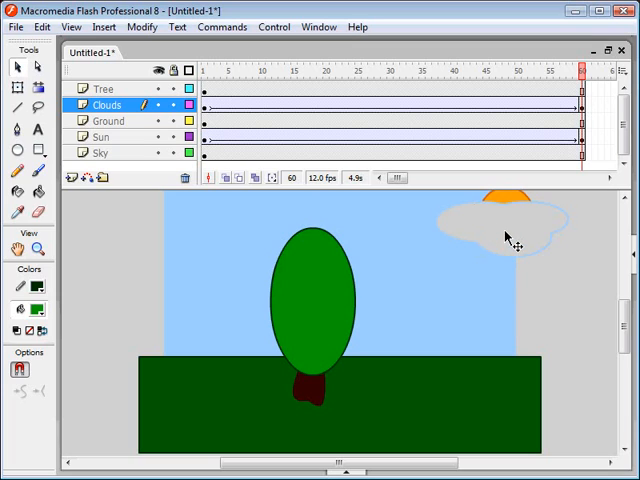
Select the cloud instance at frame 1 of the Clouds tween
left_click(505, 230)
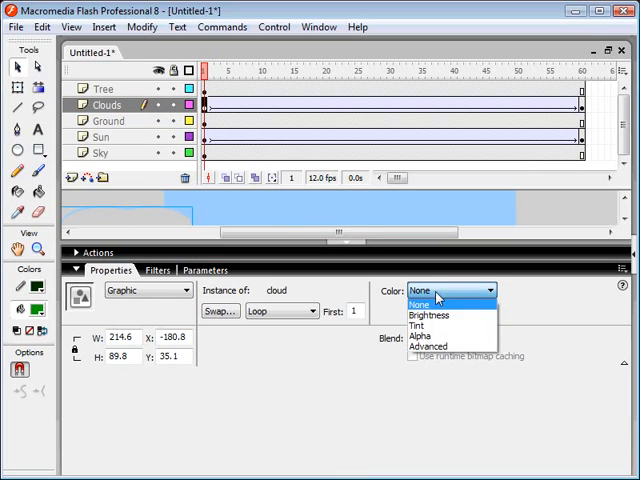
mouse_move(422, 326)
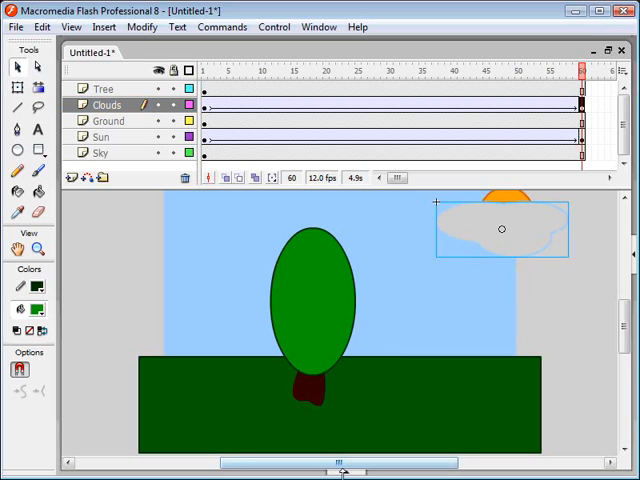
Set the frame-60 cloud's Color effect to Alpha for transparency
left_click(451, 290)
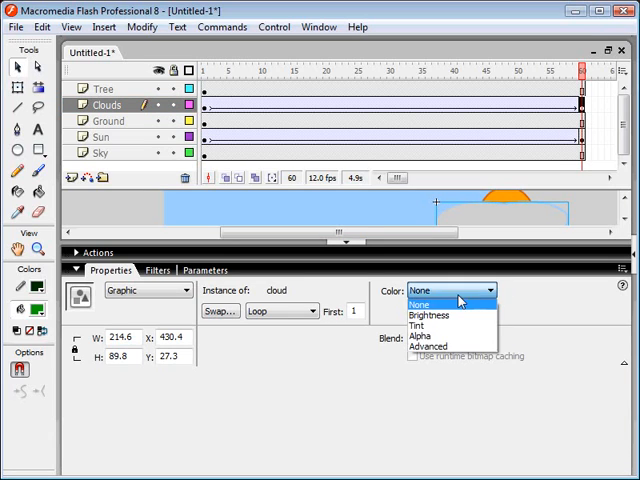
left_click(422, 337)
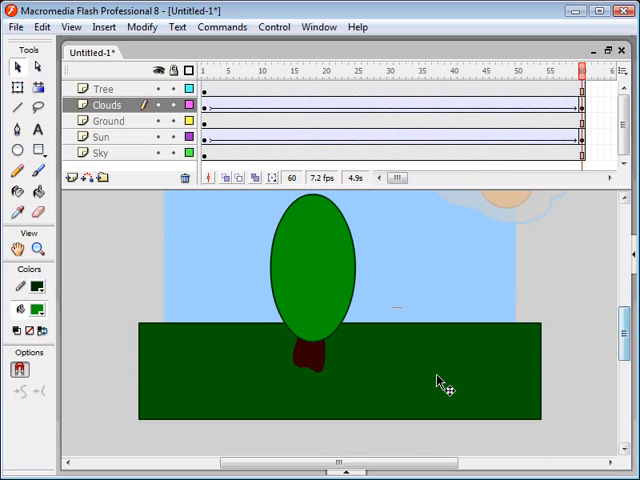
Select the green ground rectangle on the Ground layer
left_click(107, 120)
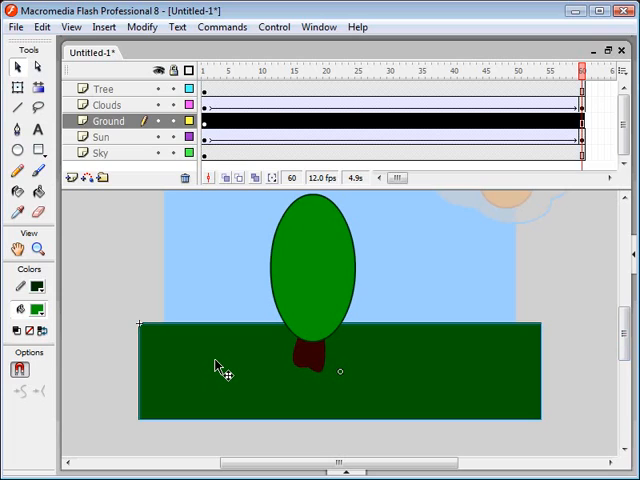
mouse_move(198, 360)
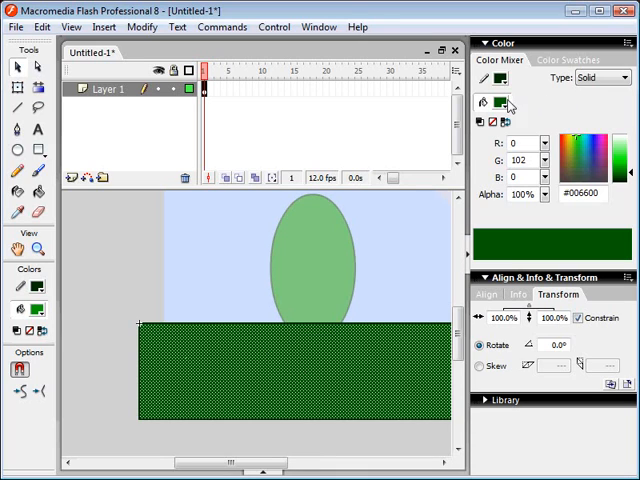
Switch the ground fill to a linear gradient and pick a gradient stop colour
left_click(497, 104)
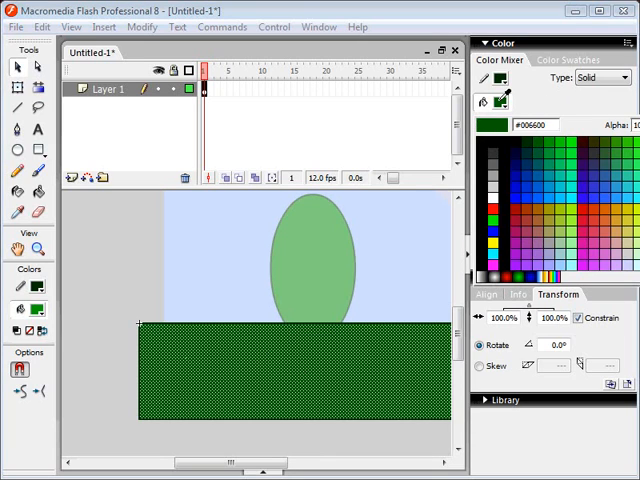
left_click(600, 77)
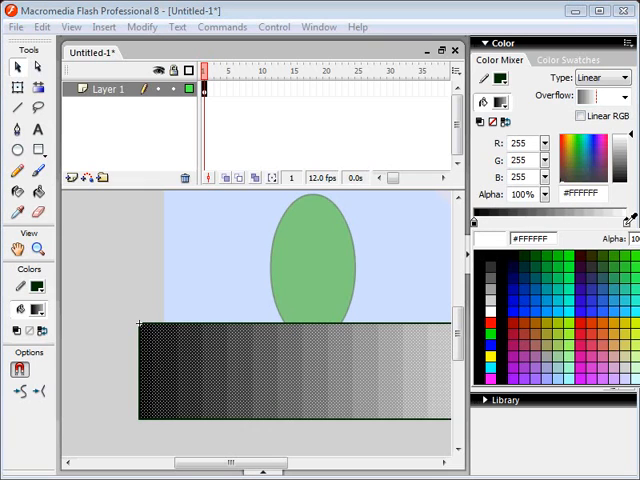
left_click(548, 262)
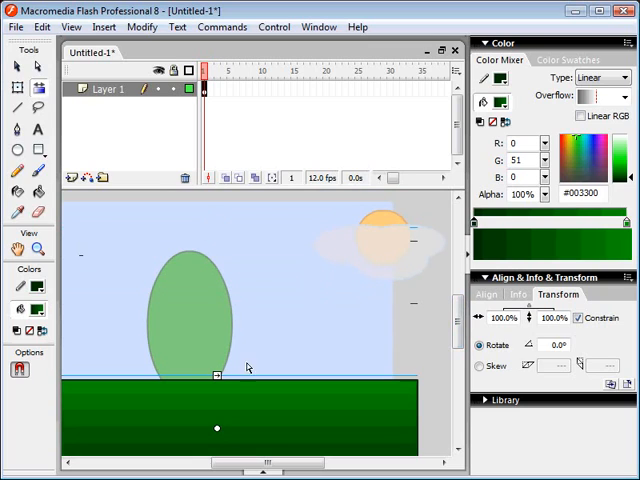
Scroll while adjusting the ground's vertical green gradient
scroll("down", 3)
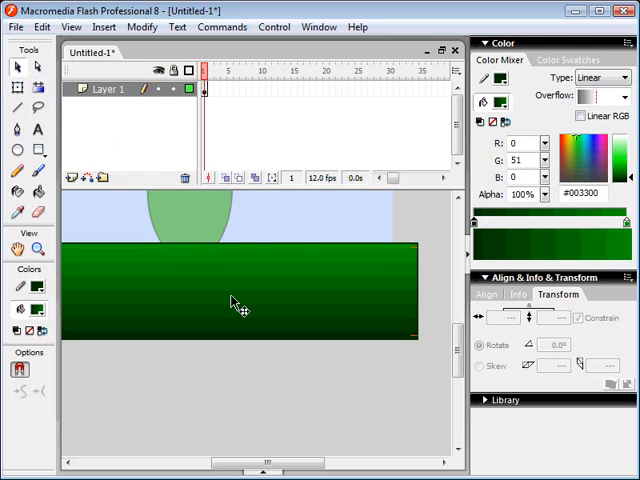
mouse_move(277, 340)
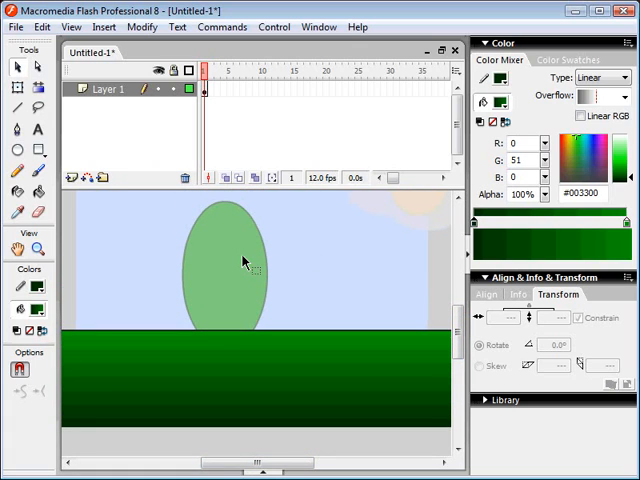
mouse_move(232, 250)
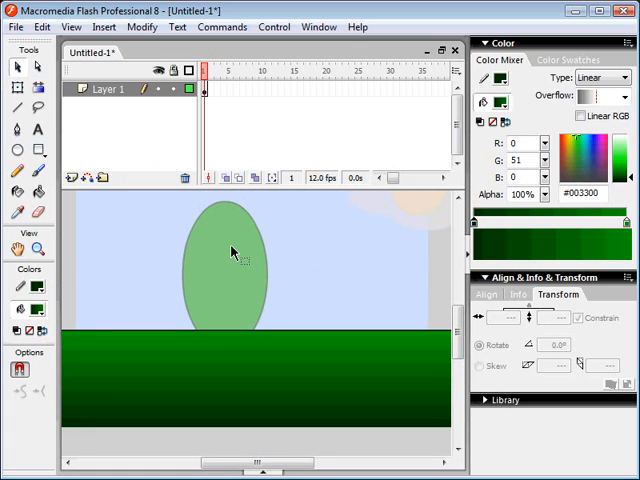